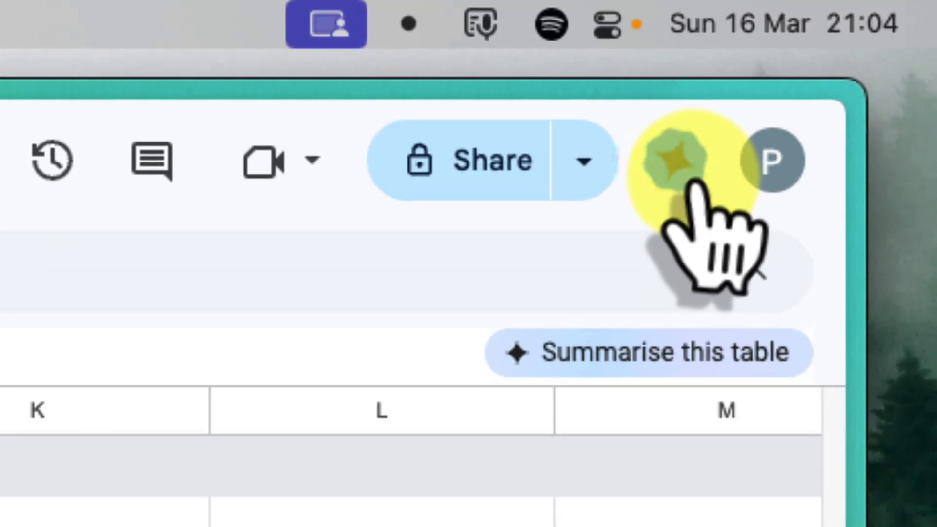
pyautogui.moveTo(687, 160)
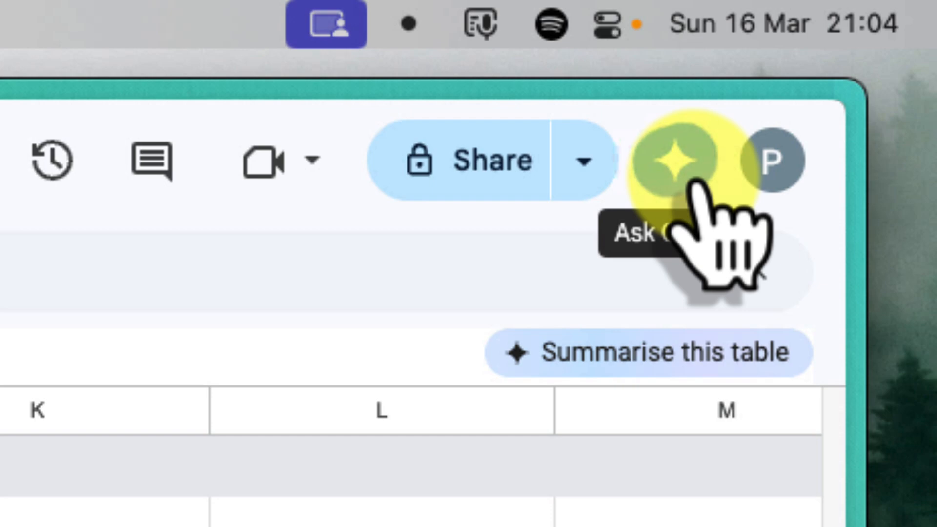
# - Open the Gemini side panel beside the AOA Sales table
pyautogui.click(676, 159)
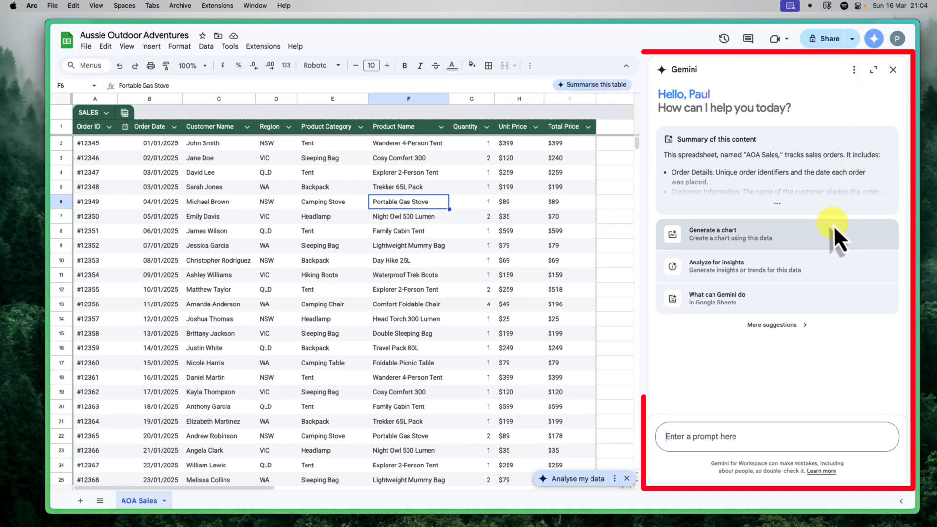
pyautogui.moveTo(851, 335)
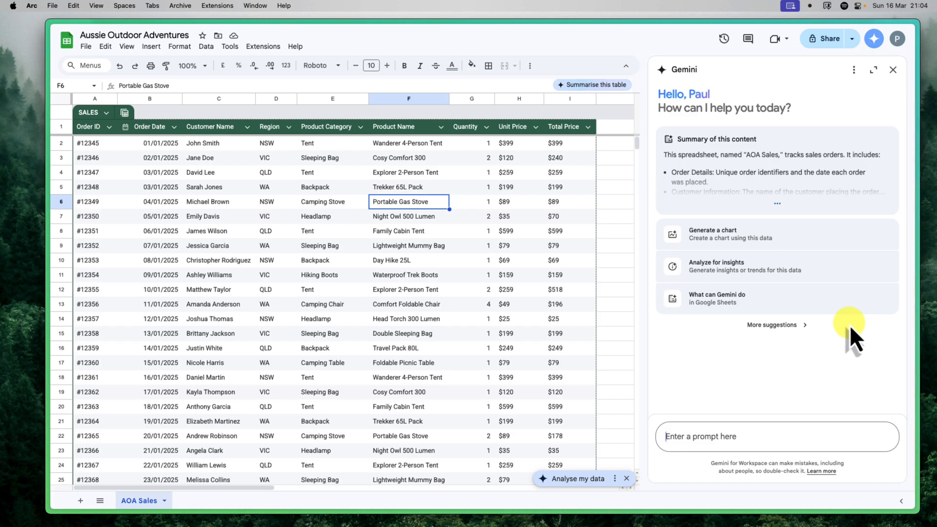
pyautogui.click(776, 436)
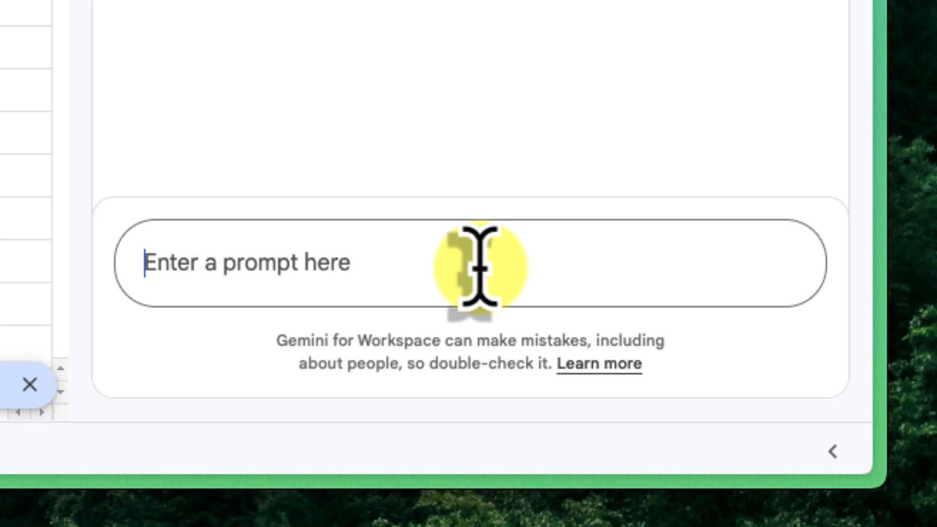
# - Ask Gemini 'Analyse my data.' and read its revenue, order count and breakdown summary
pyautogui.write('Analyse my data.')
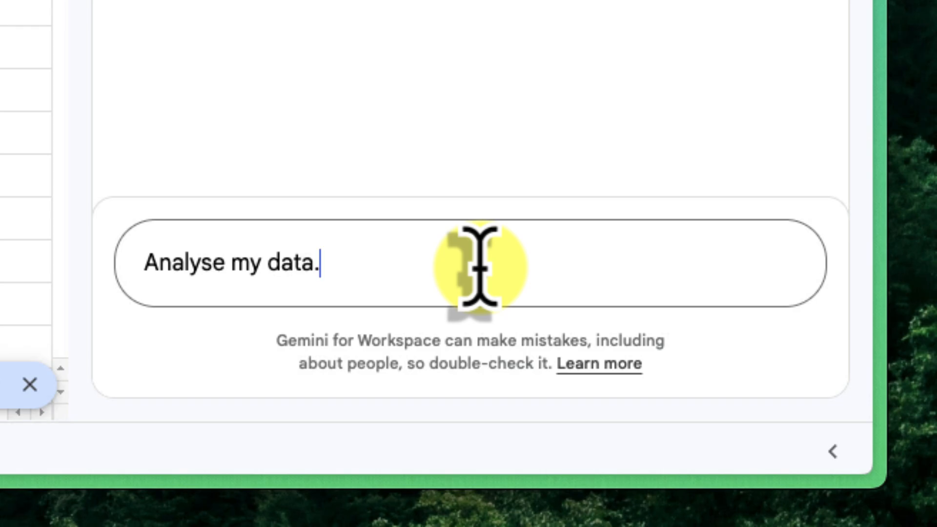
pyautogui.press('Return')
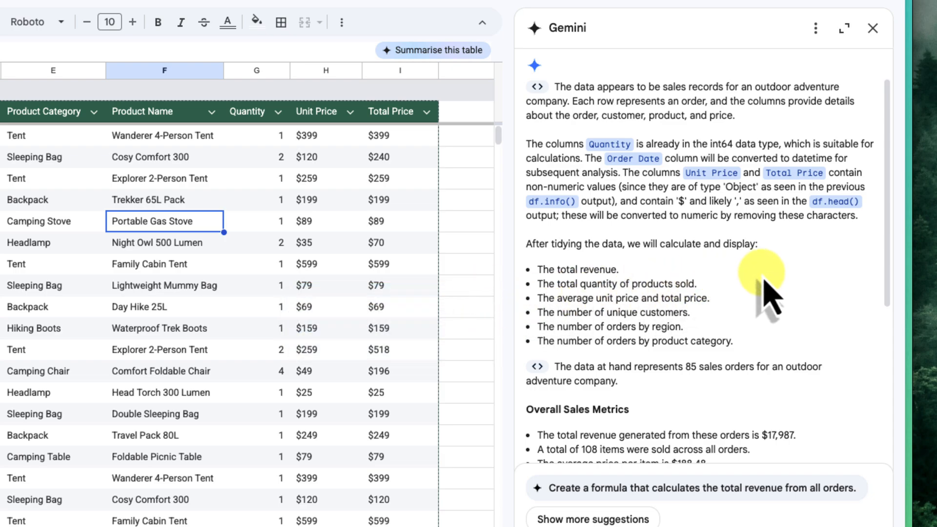
pyautogui.scroll(-3)
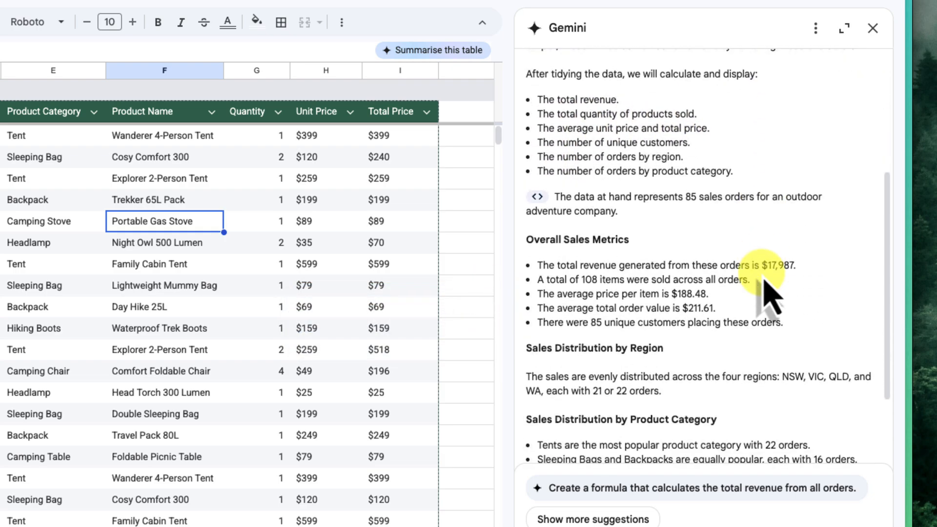
pyautogui.scroll(-3)
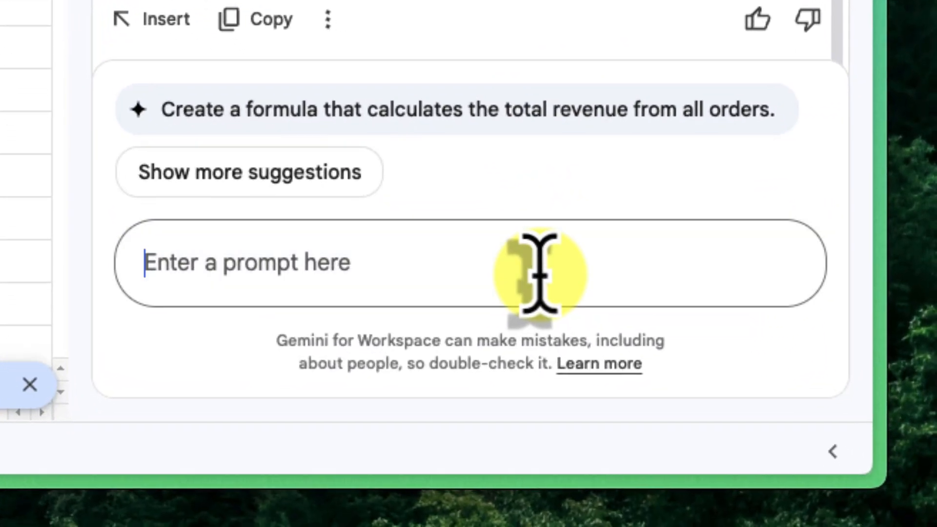
# - Ask Gemini 'Suggest some charts I could use.' and copy the Total Sales by Region chart
pyautogui.write('Suggest some charts I could use.')
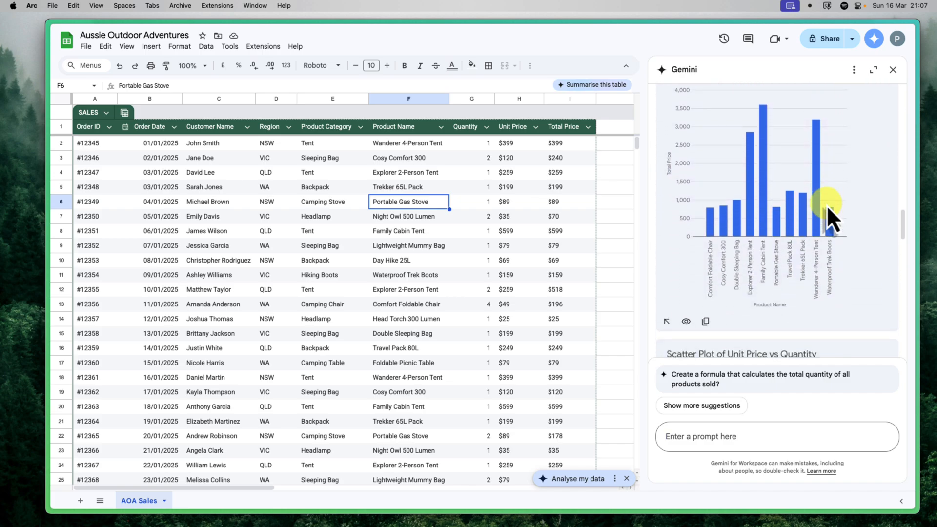
pyautogui.scroll(-3)
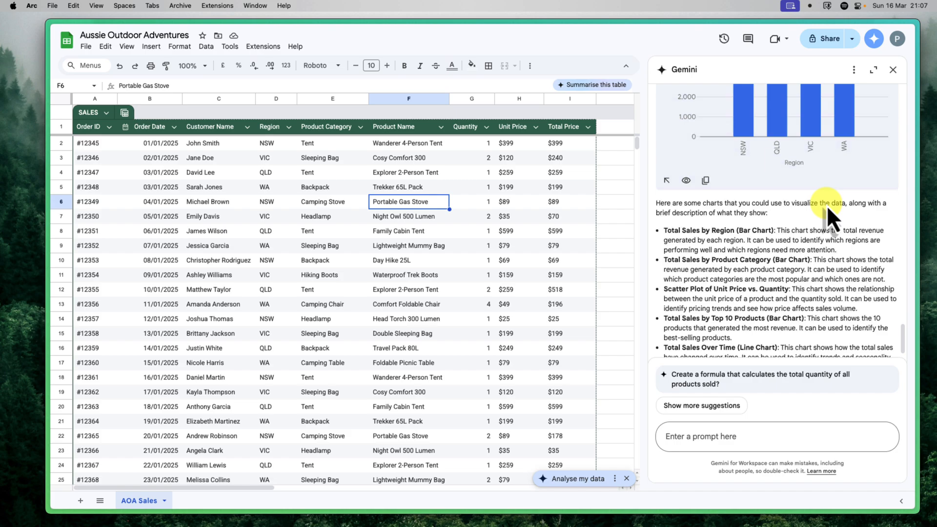
pyautogui.scroll(3)
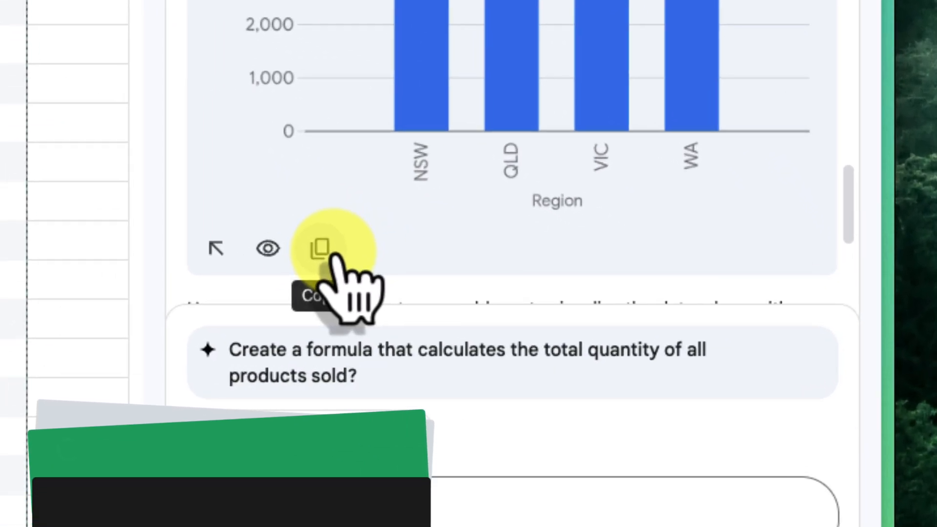
pyautogui.click(320, 248)
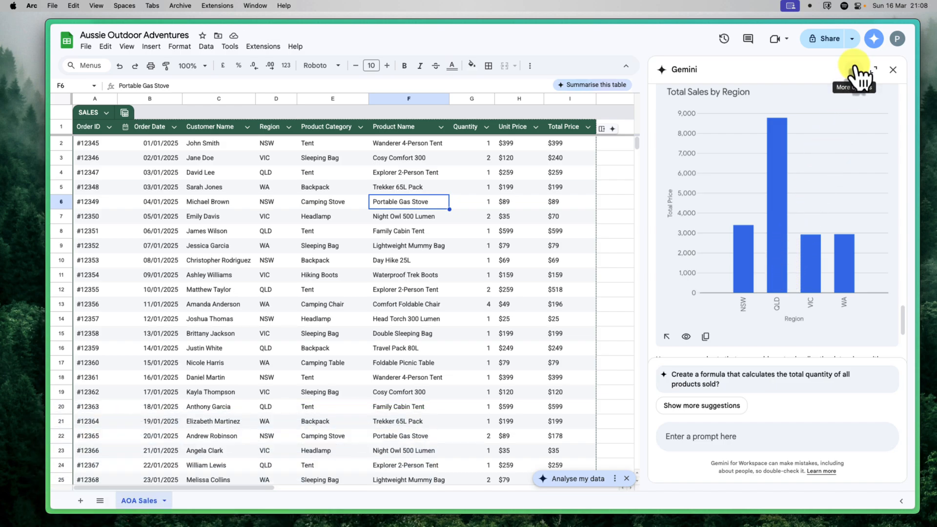
# - Close the Gemini panel and select cell J2 beside the first order
pyautogui.click(893, 69)
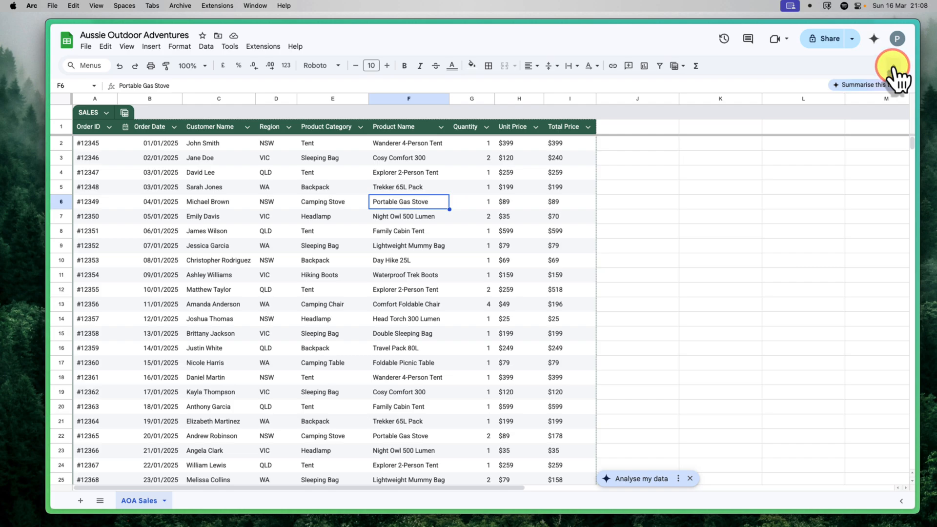
pyautogui.moveTo(555, 260)
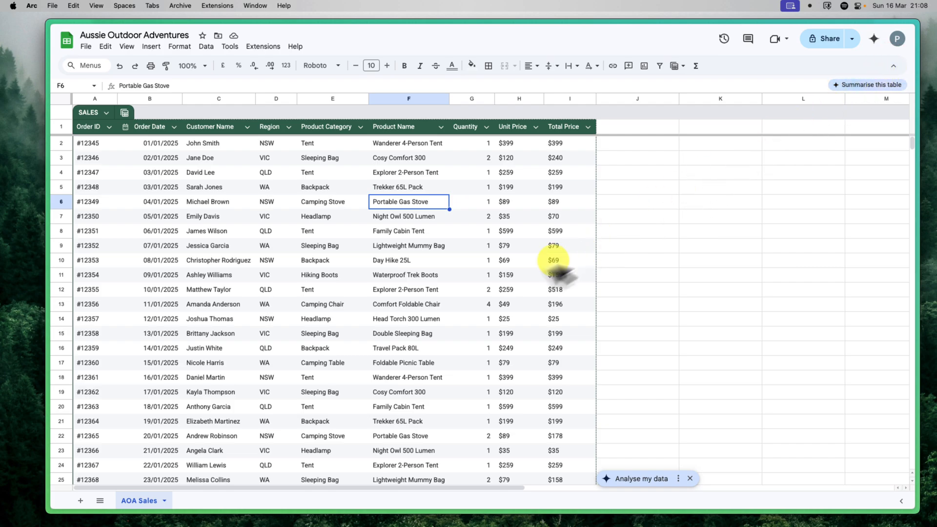
pyautogui.moveTo(512, 299)
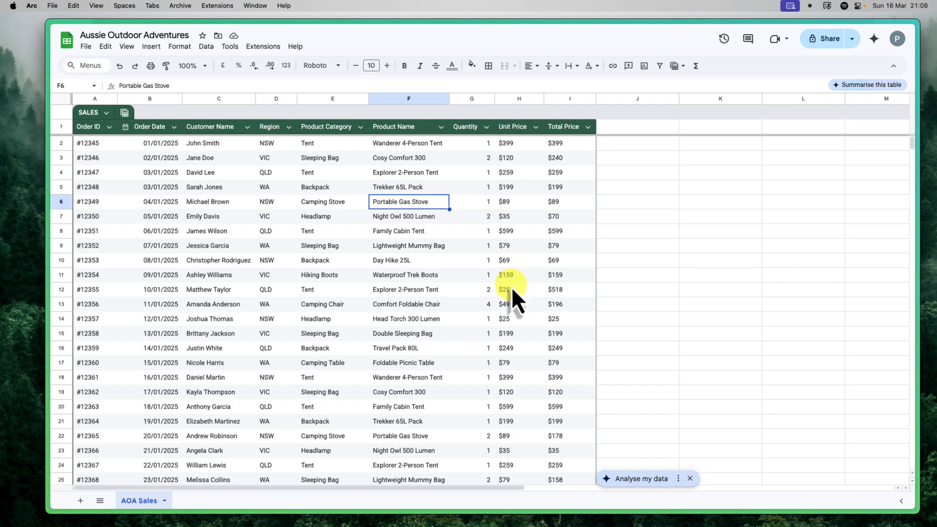
pyautogui.moveTo(475, 254)
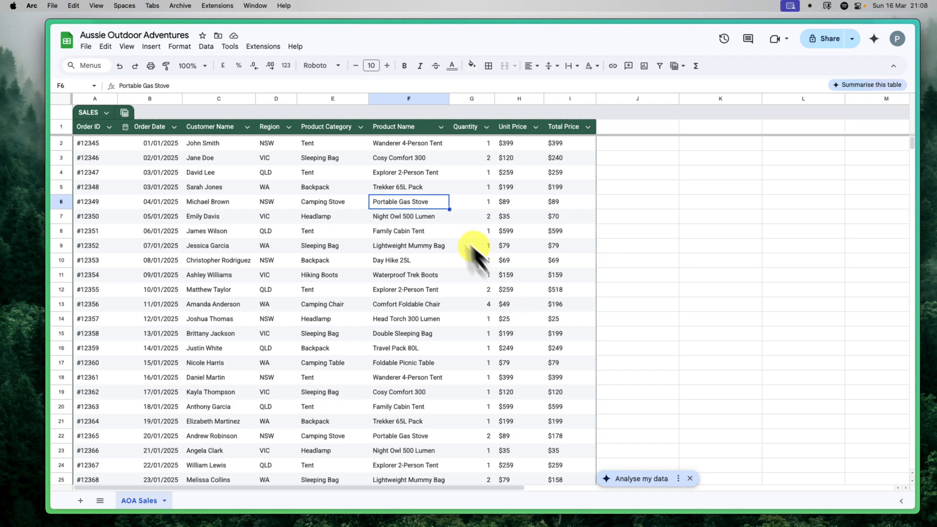
pyautogui.click(331, 98)
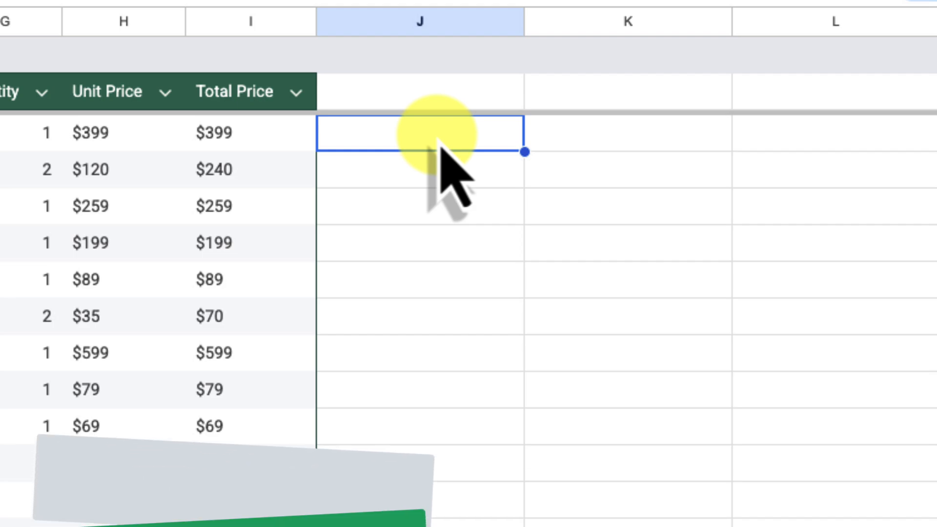
# - Start an =AI( formula in J2 and review the AI function help
pyautogui.write('=AI(')
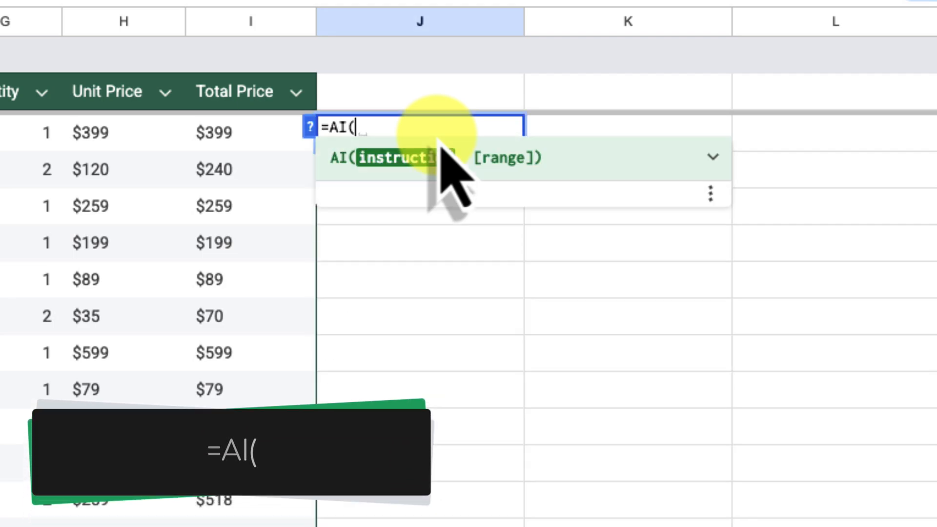
pyautogui.moveTo(556, 269)
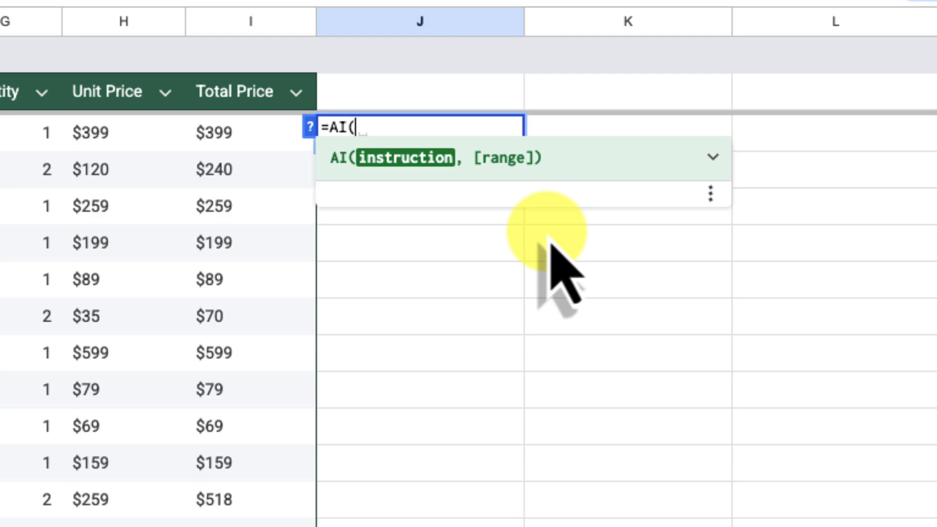
pyautogui.click(711, 157)
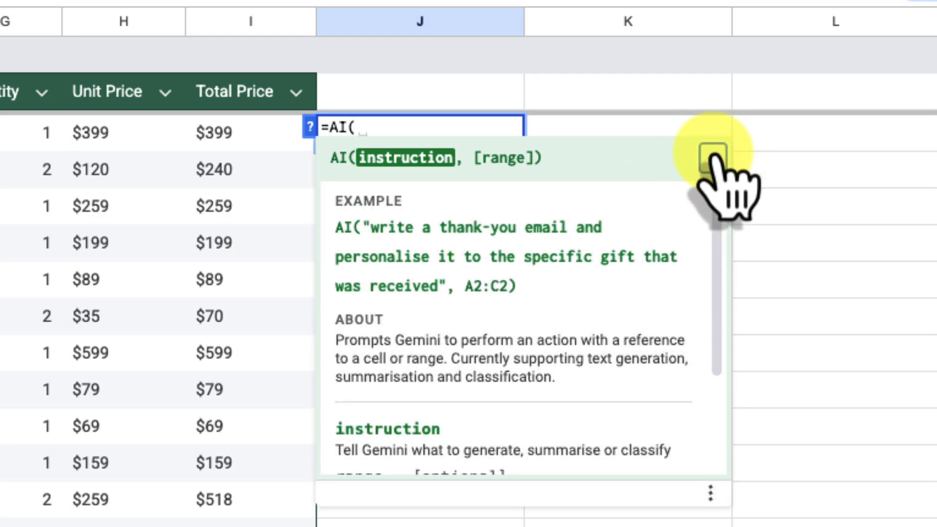
pyautogui.click(711, 161)
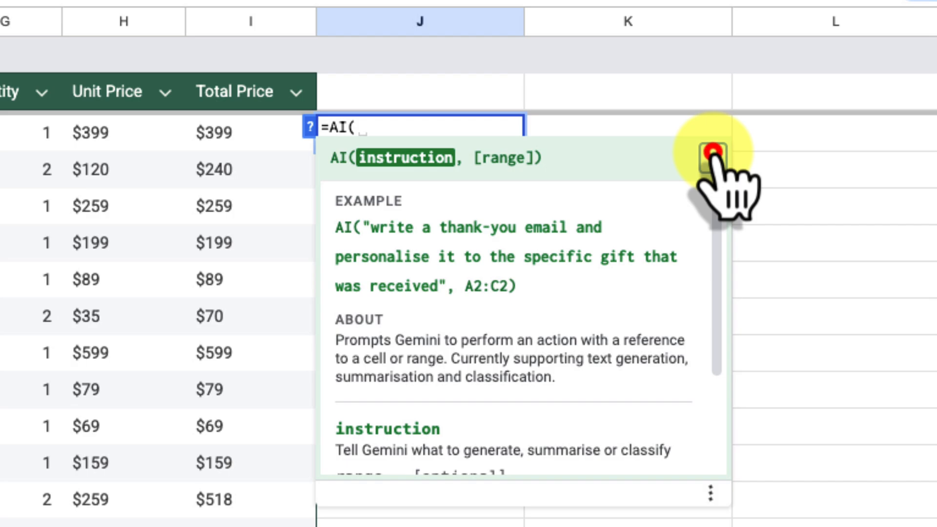
pyautogui.click(712, 159)
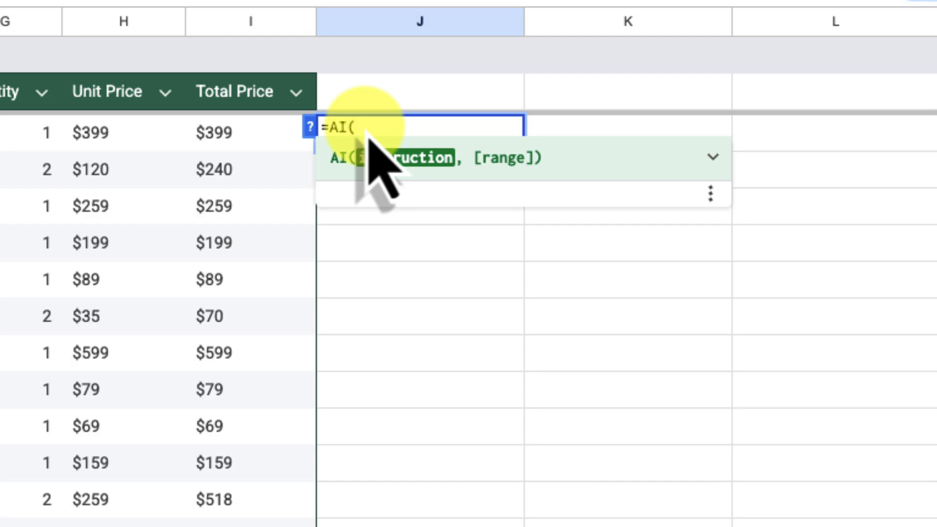
# - Complete the AI formula categorising F2 as Tents, Sleeping Gear, Backpacks or Accessories
pyautogui.write('"Categorise the following product as \'Tents\', \'Sleeping Gear\', \'Backpacks\', or \'Accessories\':",')
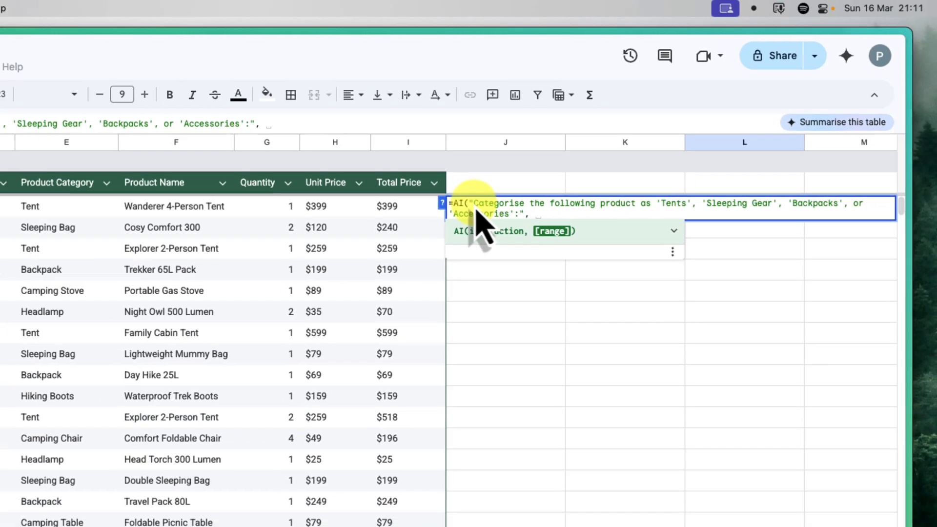
pyautogui.click(174, 206)
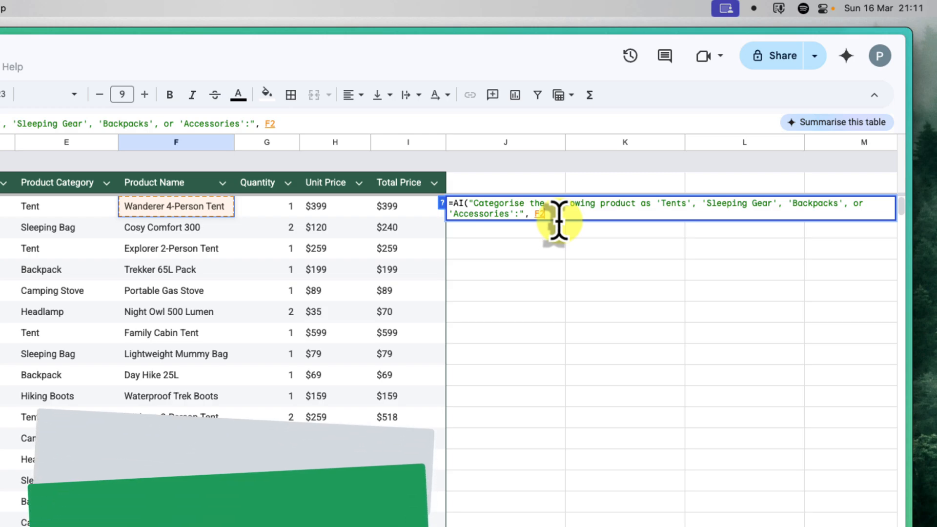
pyautogui.write(')')
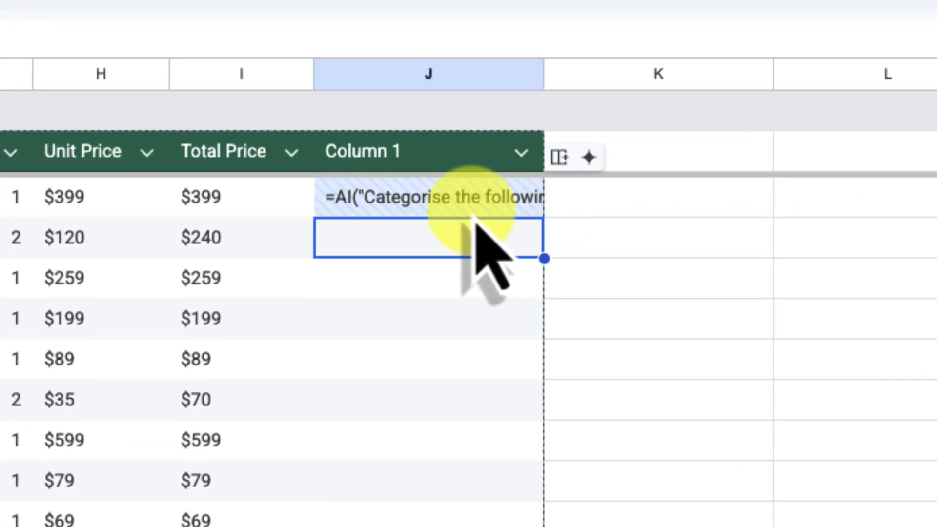
# - Select J2 and choose Generate and insert to produce its AI category
pyautogui.click(427, 198)
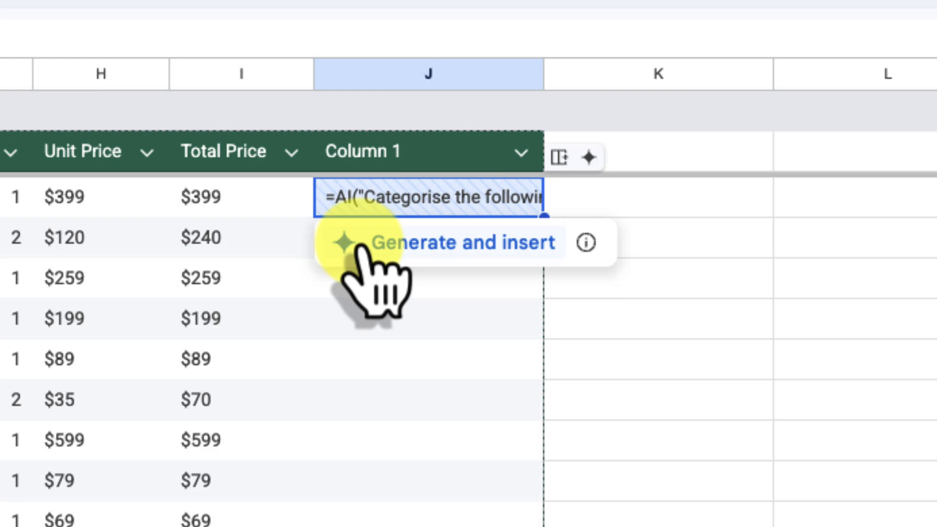
pyautogui.click(463, 243)
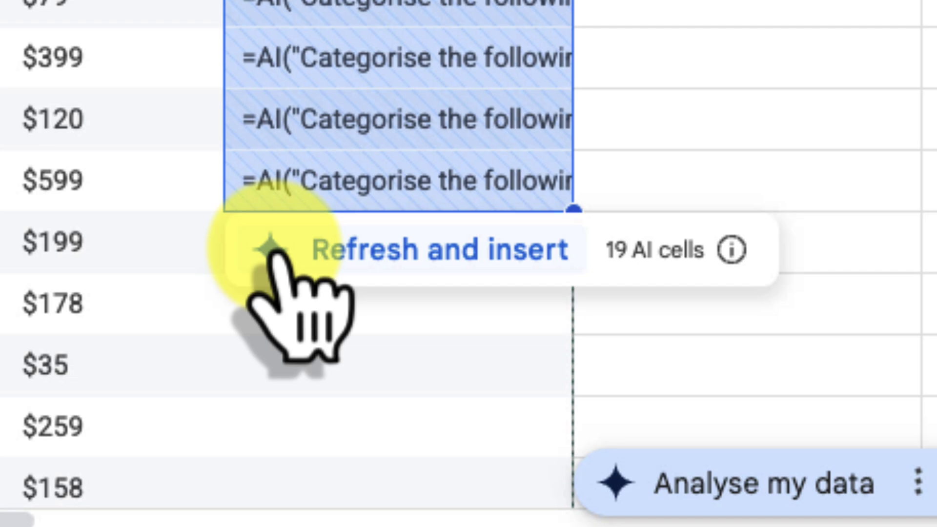
# - Refresh and insert the AI category results for all 19 cells in Column 1
pyautogui.click(269, 248)
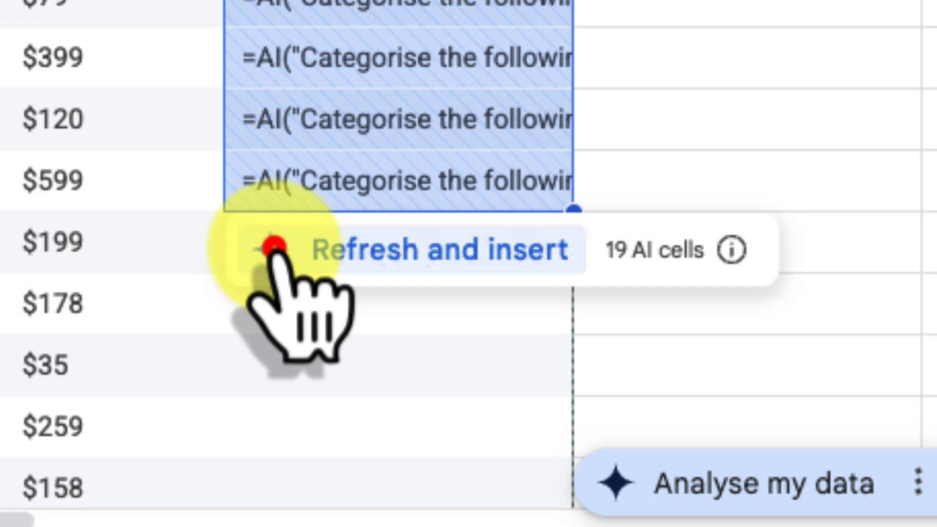
pyautogui.click(442, 248)
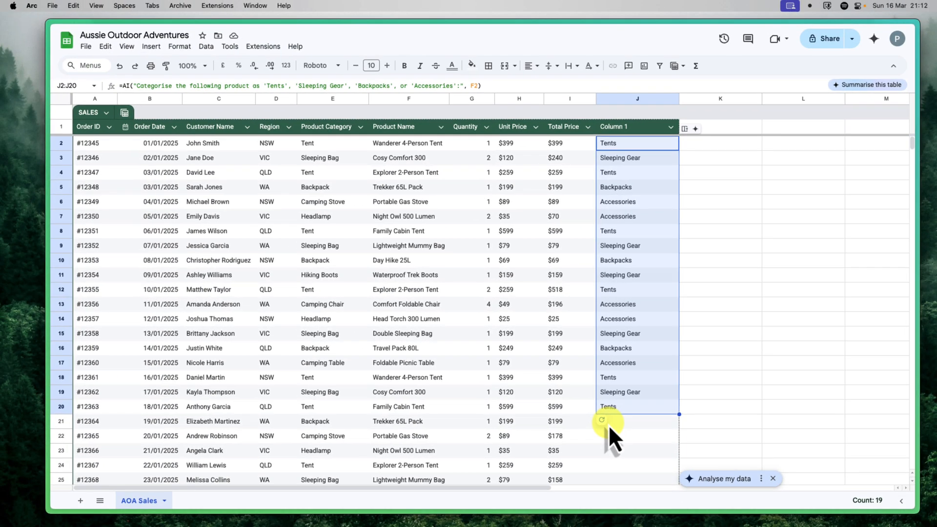
pyautogui.click(408, 142)
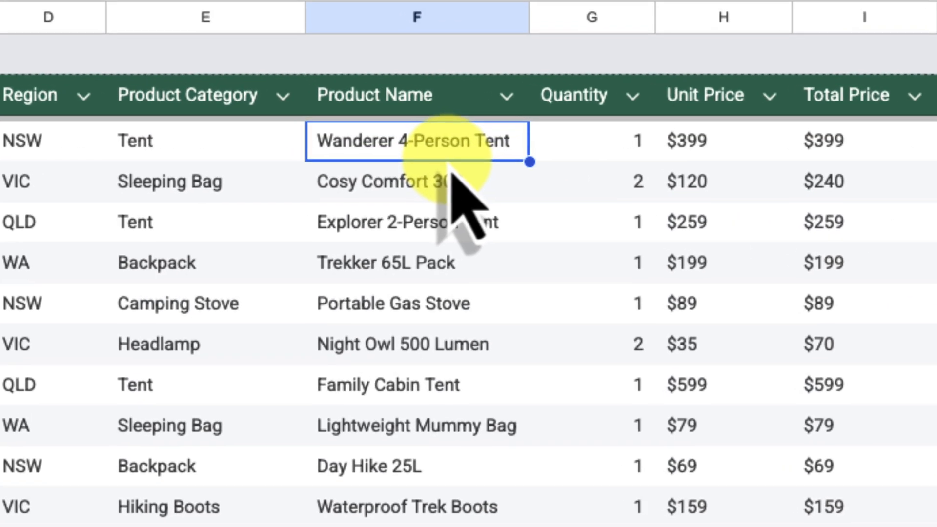
pyautogui.moveTo(484, 310)
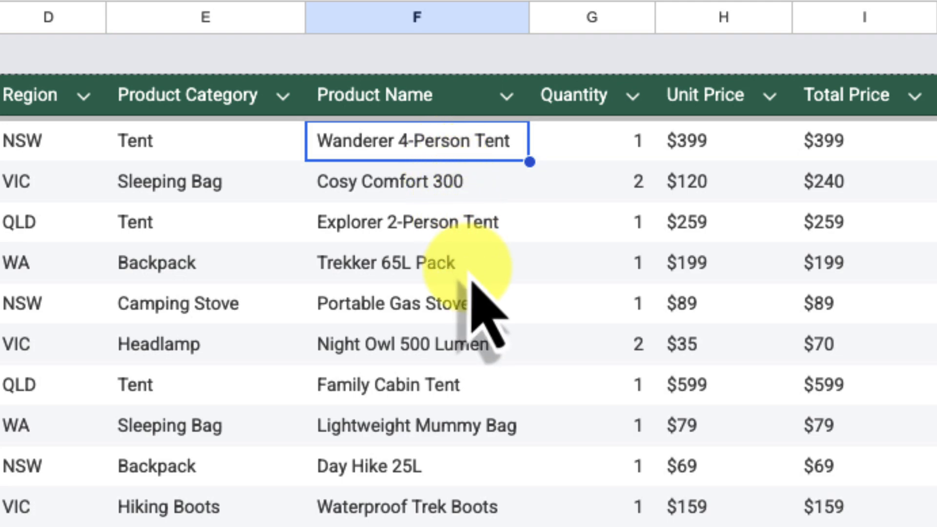
pyautogui.click(412, 262)
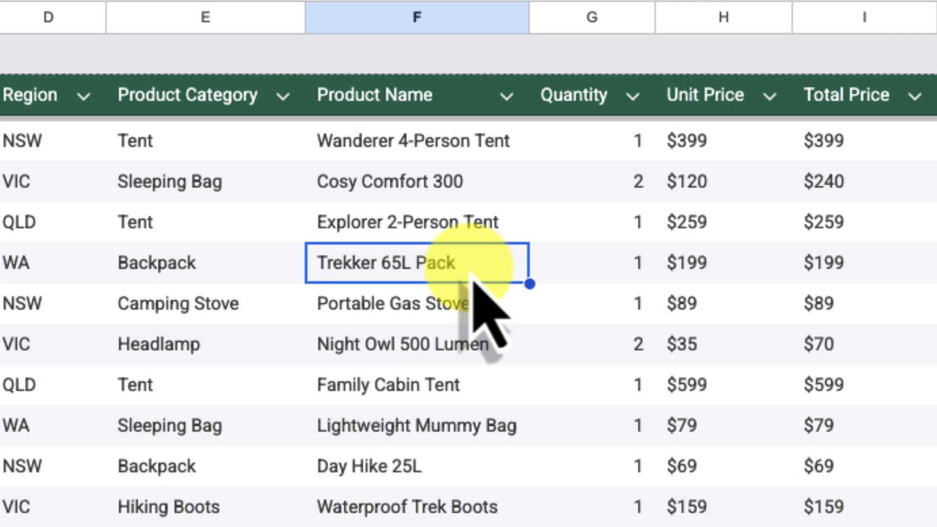
pyautogui.hscroll(3)
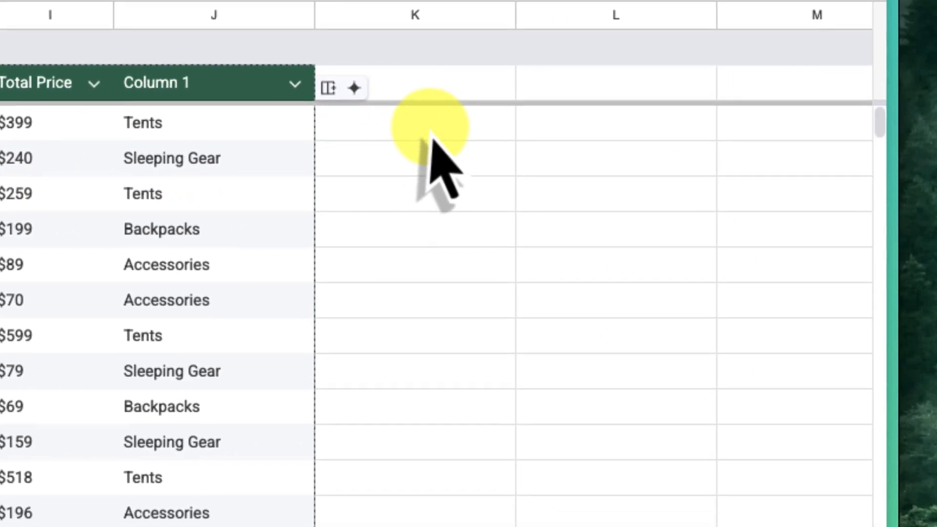
# - Enter =AI("Extract the size of the following product name.", F2) in K2
pyautogui.click(415, 123)
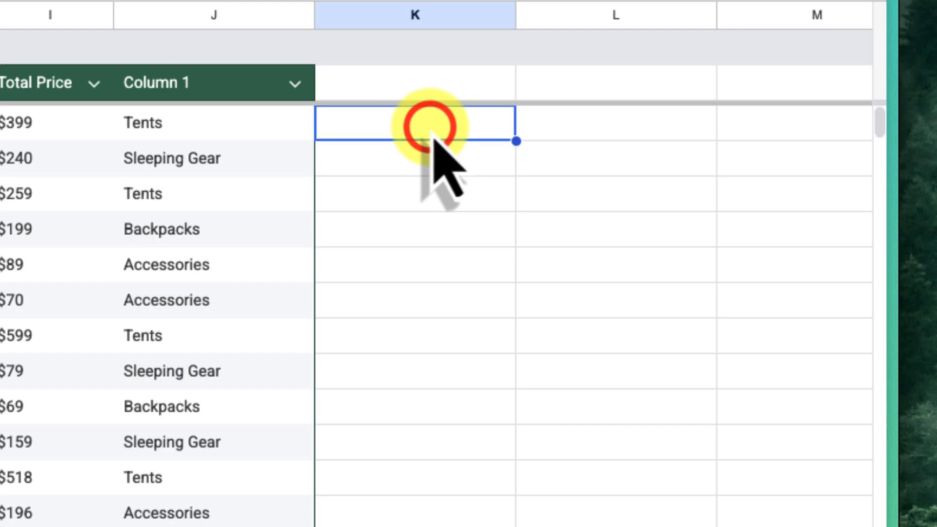
pyautogui.moveTo(515, 141)
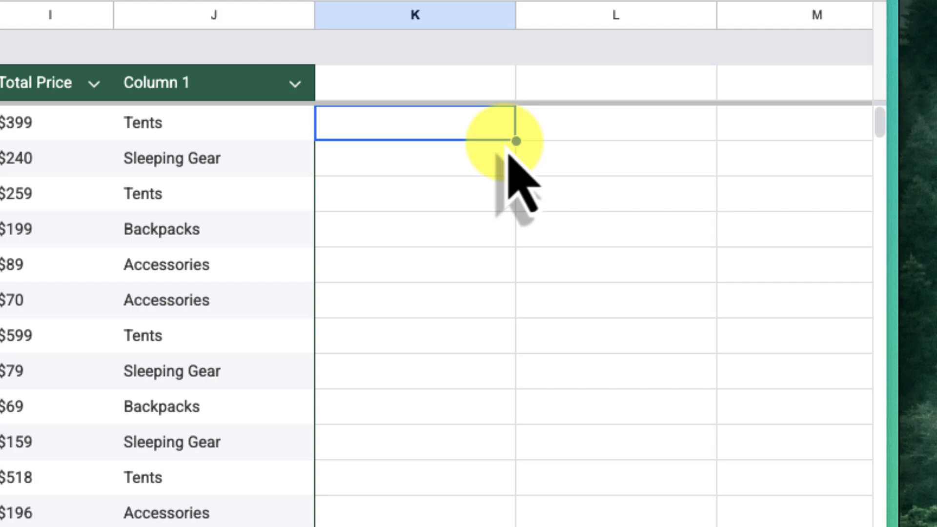
pyautogui.write('=AI(')
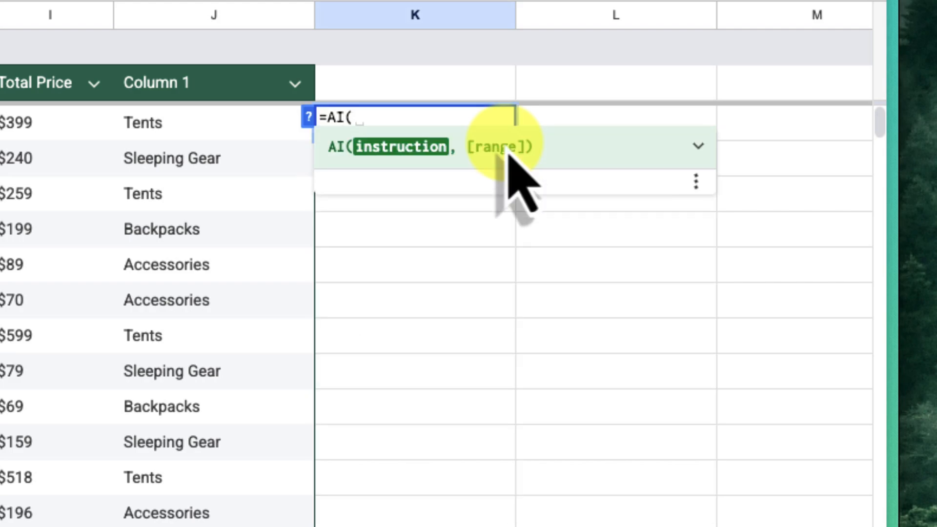
pyautogui.write('duct name.",')
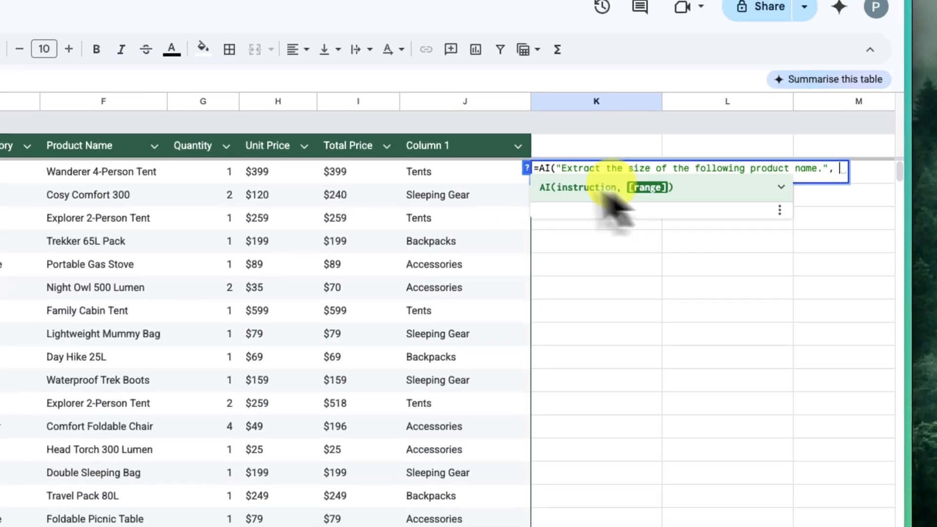
pyautogui.click(166, 177)
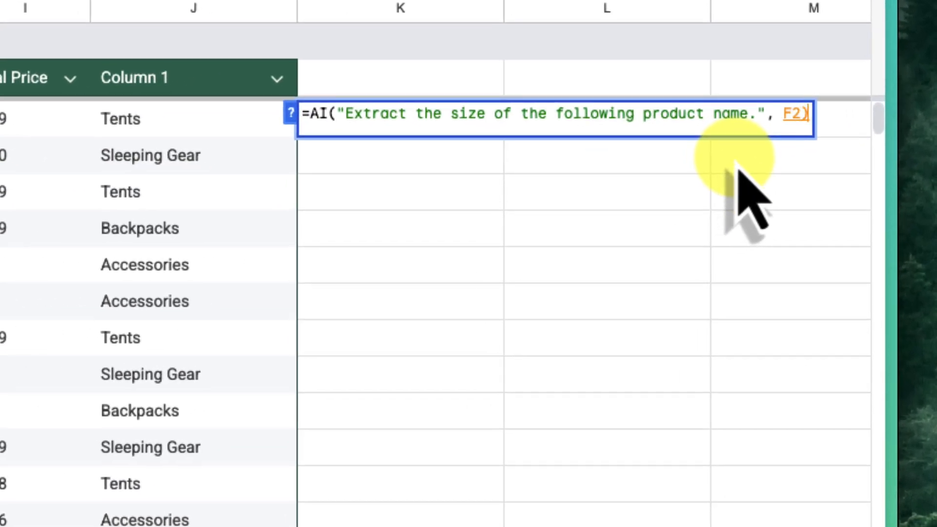
pyautogui.press('Return')
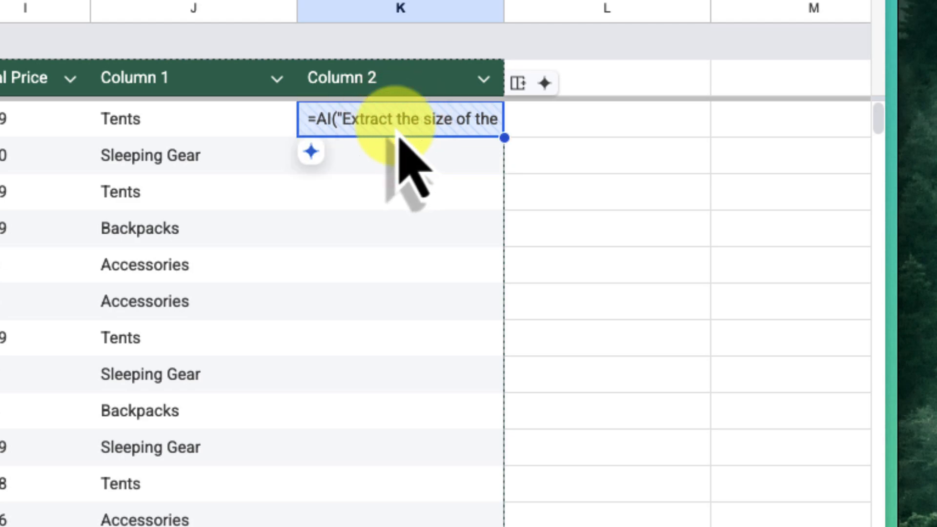
# - Fill the size formula down, generate all 19 AI results, then clear columns J:K
pyautogui.click(310, 152)
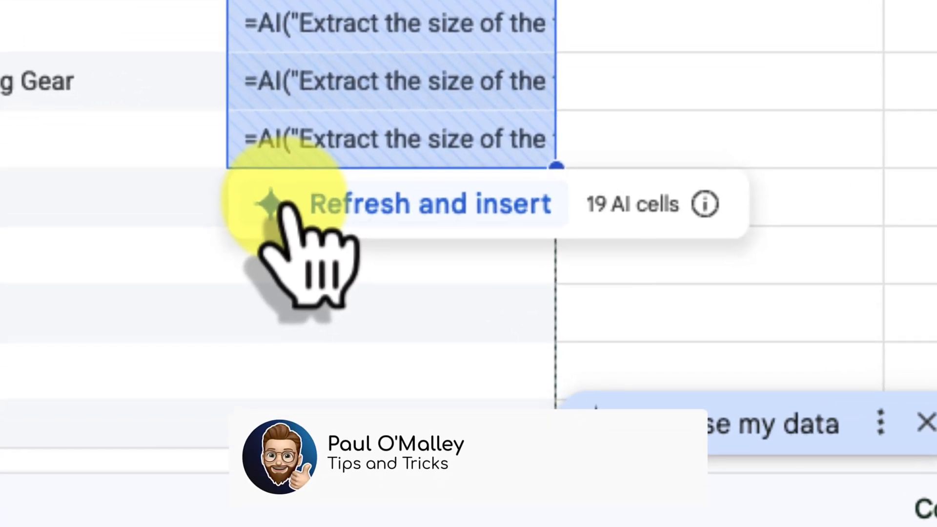
pyautogui.click(429, 203)
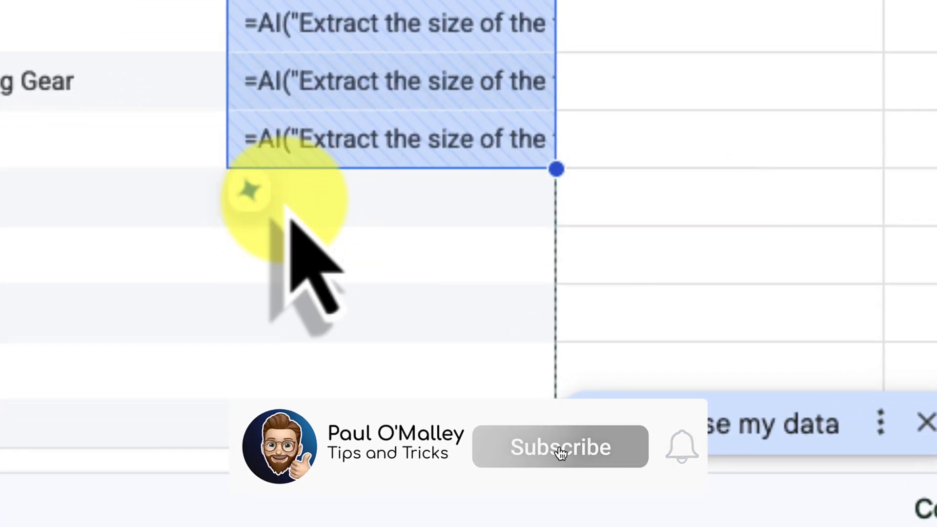
pyautogui.click(559, 446)
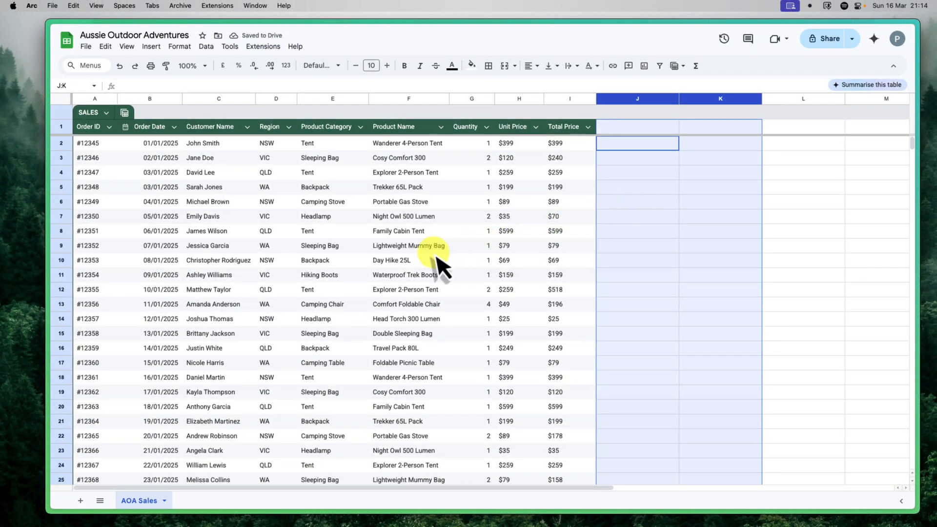
# - From the table, ask Gemini 'Predict sales for the next three months by product category.'
pyautogui.click(408, 246)
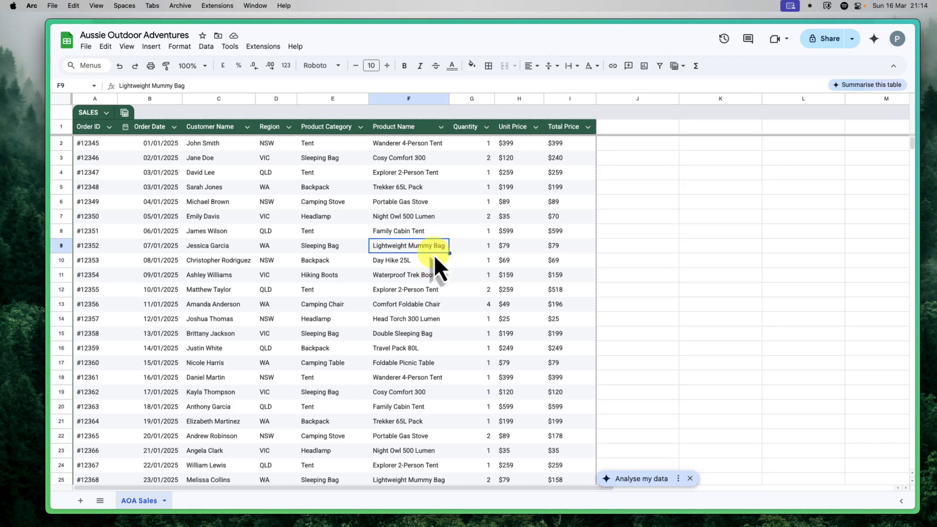
pyautogui.moveTo(831, 78)
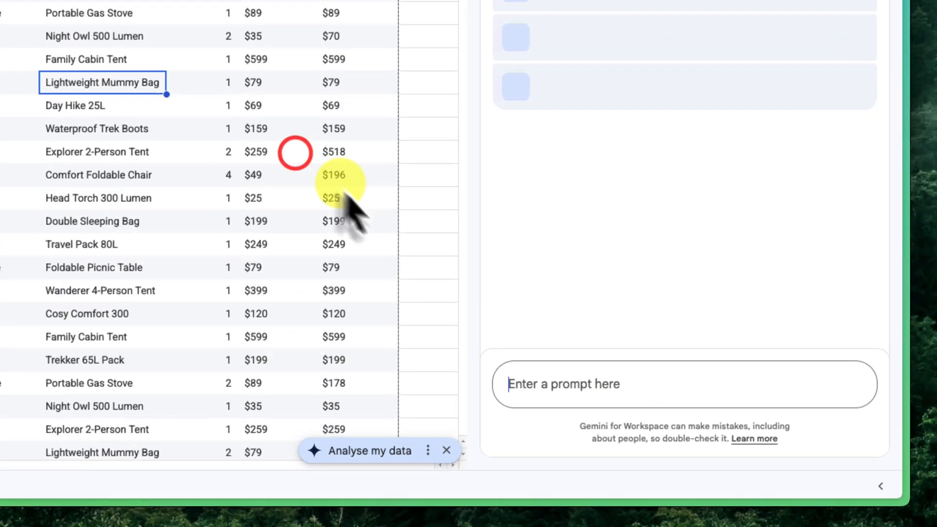
pyautogui.write('d0')
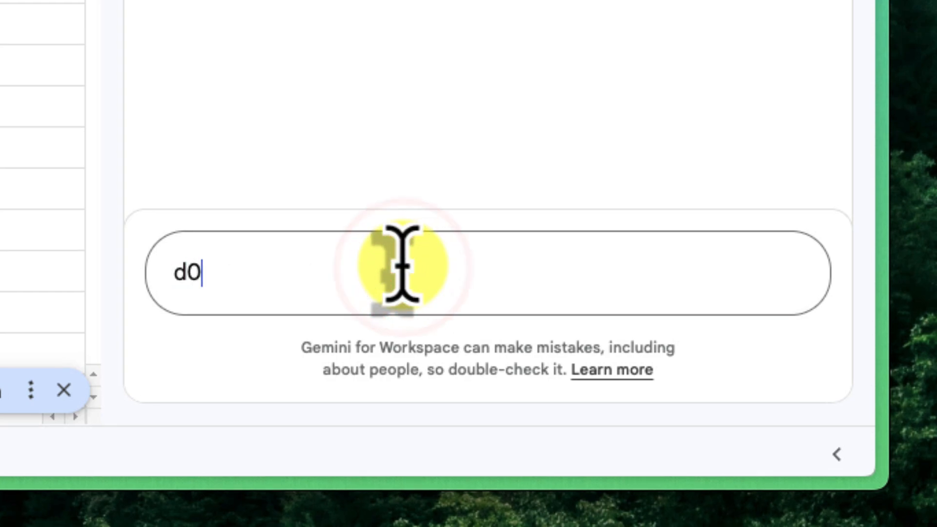
pyautogui.write('Predict sales for the next three months by product category.')
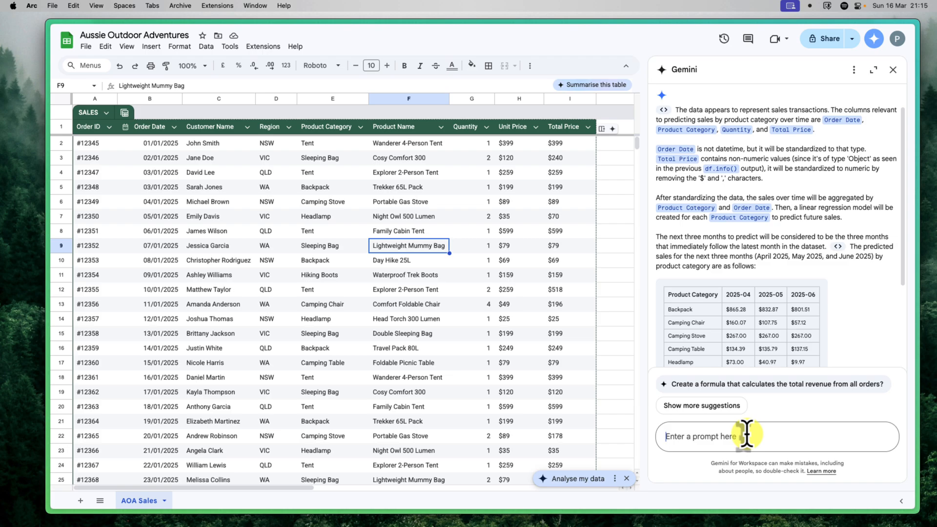
pyautogui.moveTo(866, 256)
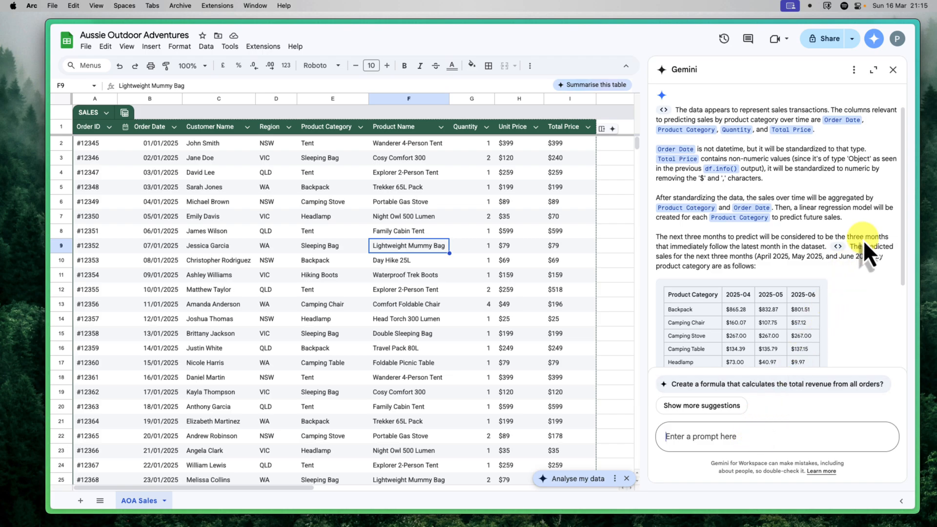
pyautogui.moveTo(878, 284)
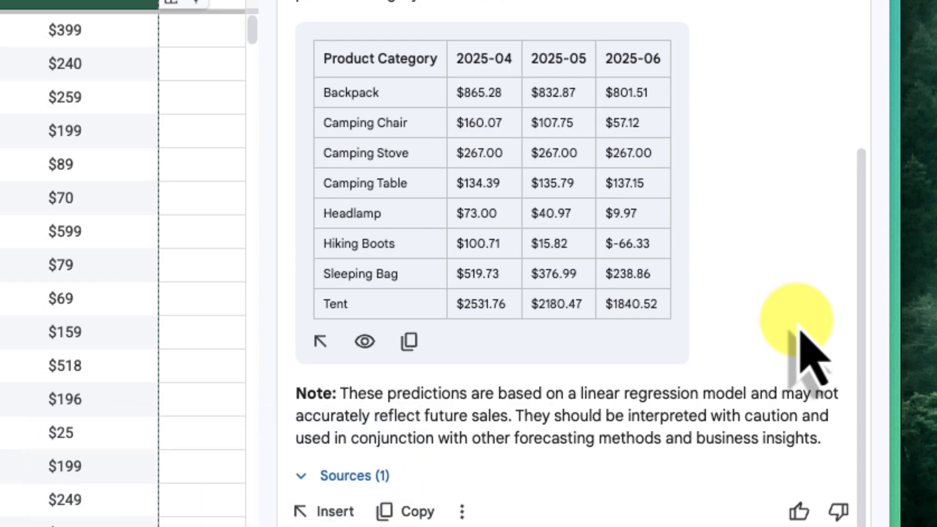
# - Clear the Gemini conversation history via the panel's more-options menu and confirm
pyautogui.click(856, 71)
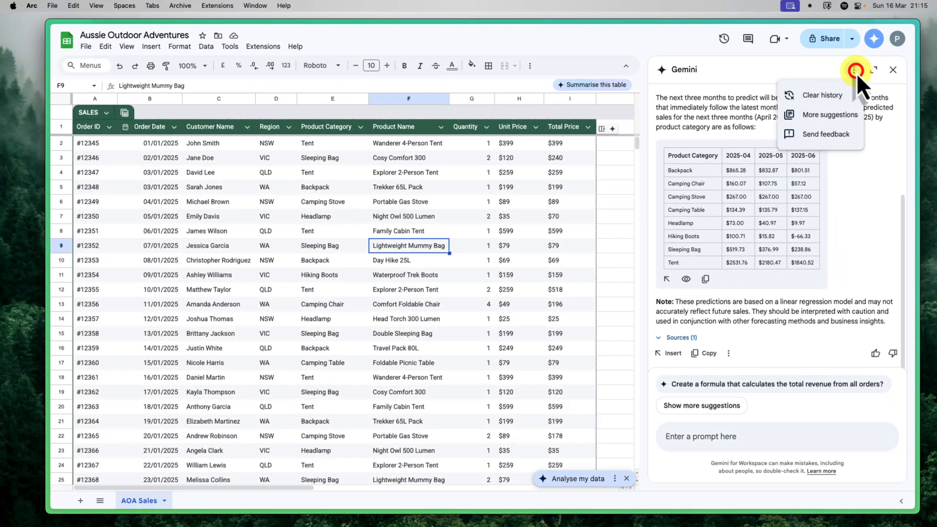
pyautogui.click(822, 95)
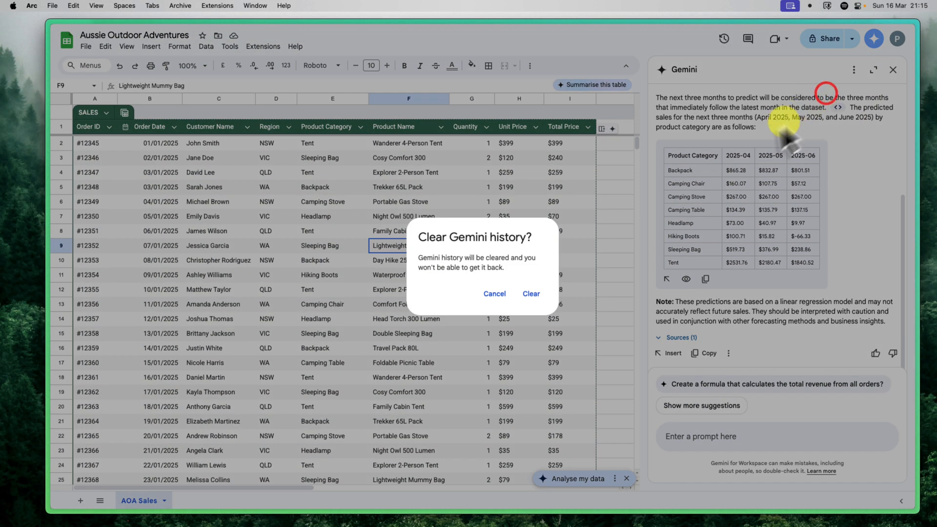
pyautogui.click(530, 294)
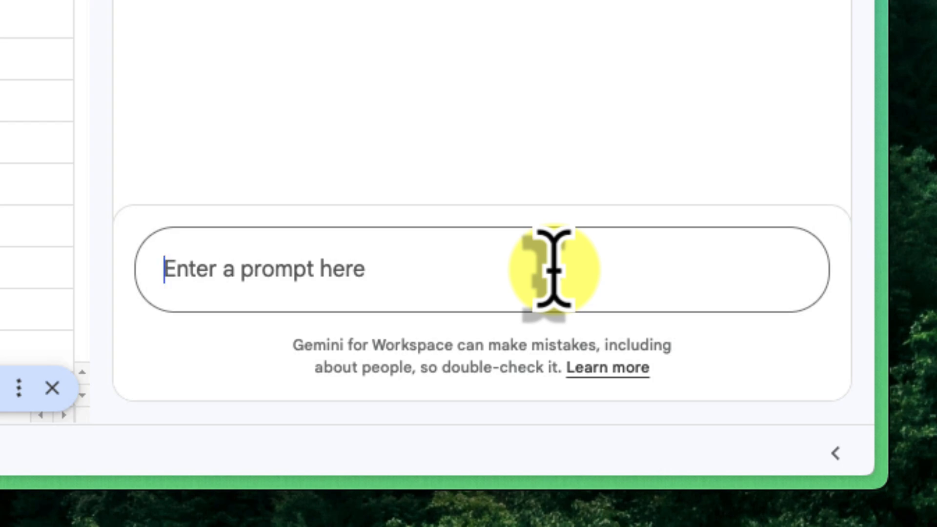
# - Ask Gemini: 'Are there any unusual order quantities or prices? Find and investigate these outliers'
pyautogui.write('Are there any unusual order quantities or prices? Find and investigate these outliers to understand their cause.')
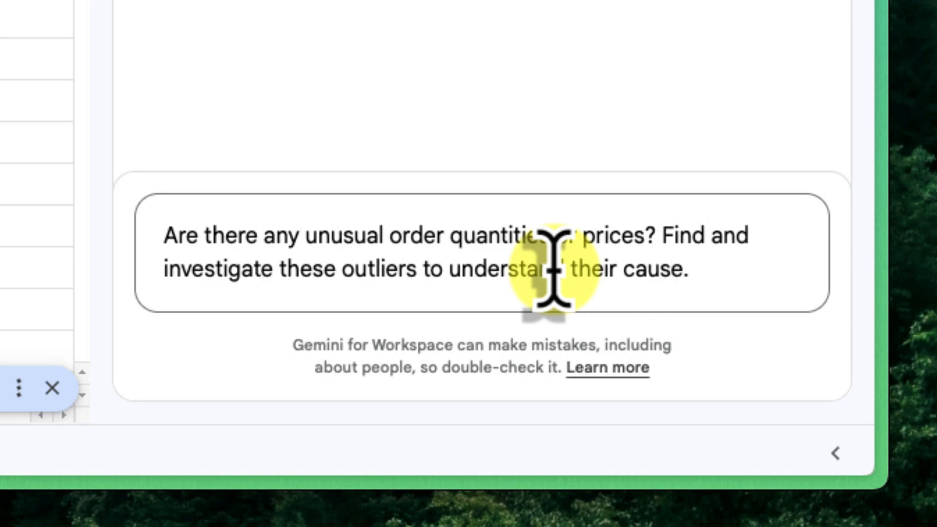
pyautogui.moveTo(705, 269)
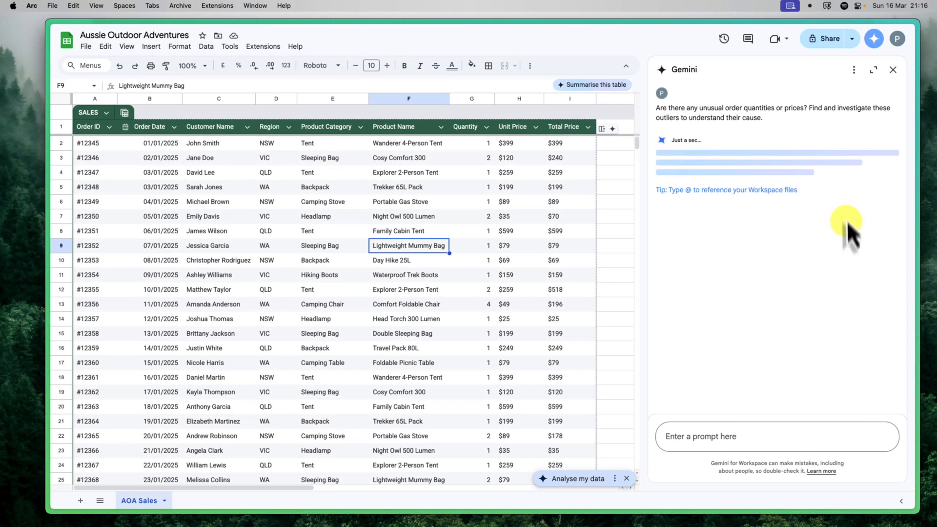
pyautogui.moveTo(848, 233)
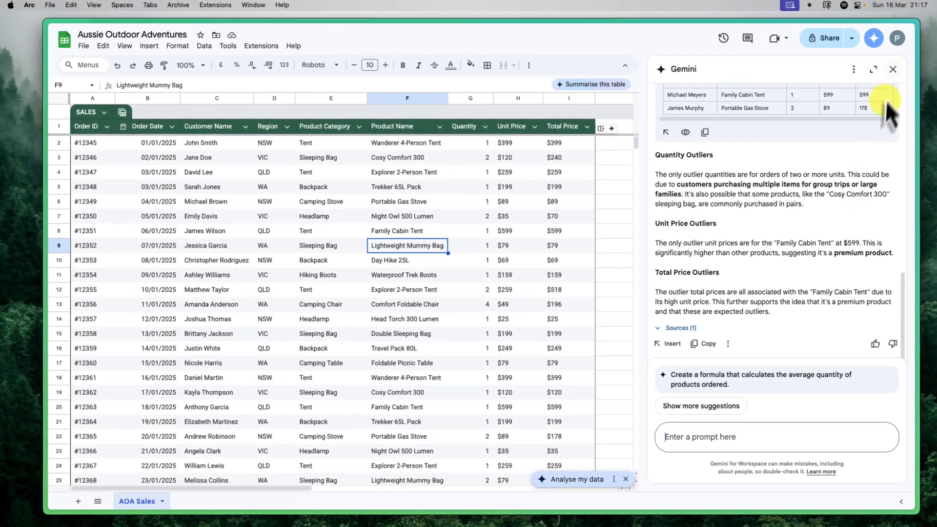
# - Close the Gemini sidebar and select the quantity 2 in row 12 (order #12355)
pyautogui.click(893, 69)
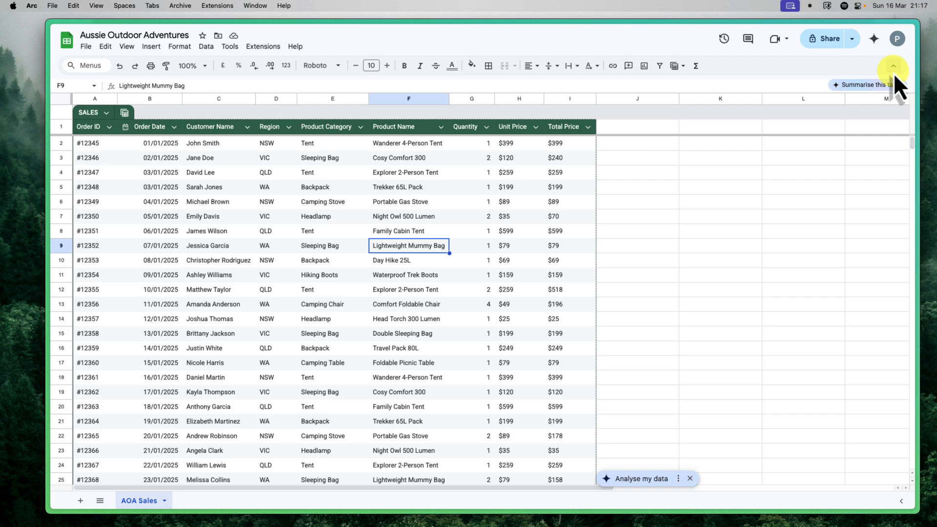
pyautogui.moveTo(466, 301)
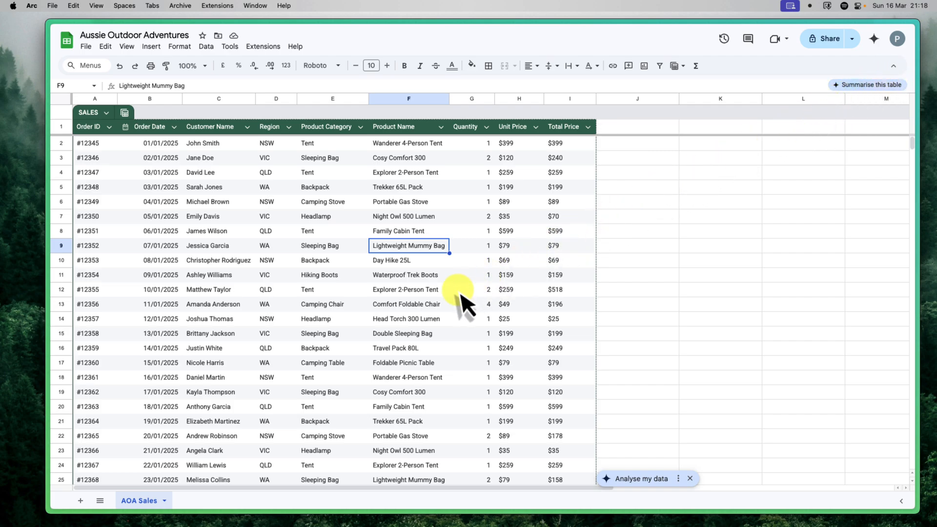
pyautogui.click(471, 289)
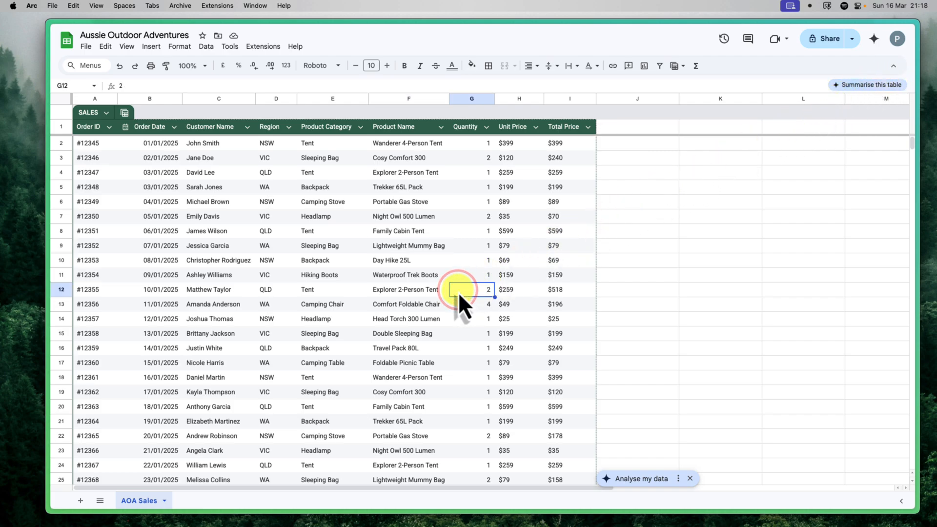